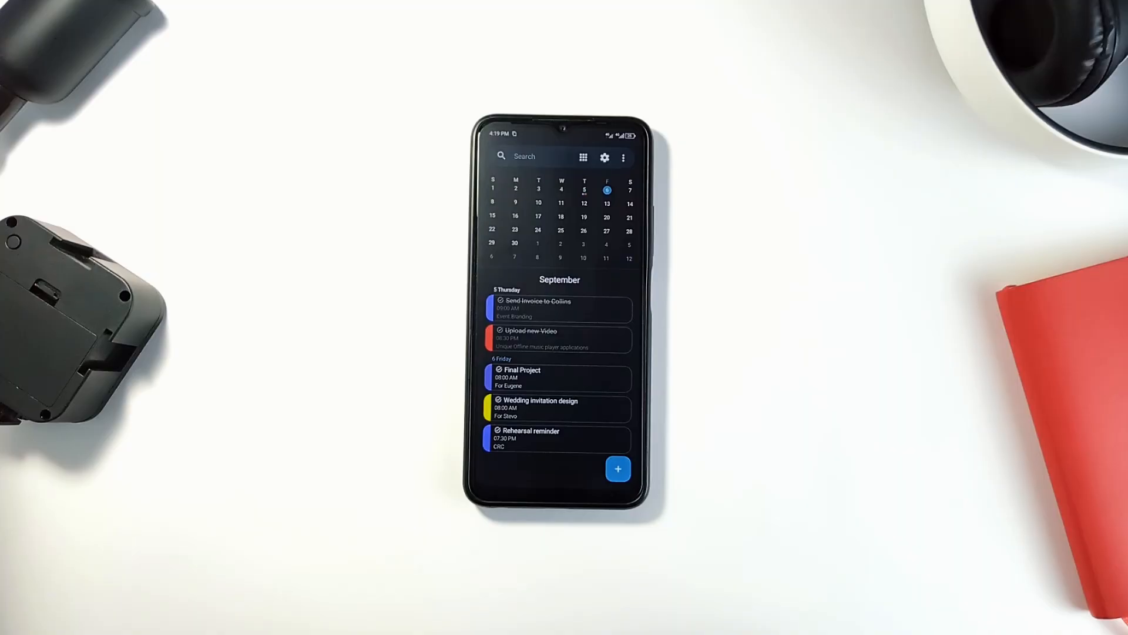
Step: Preview the New Task form and Customize colors screen, then return to the September month view
{"action": "left_click", "coordinate": [618, 469]}
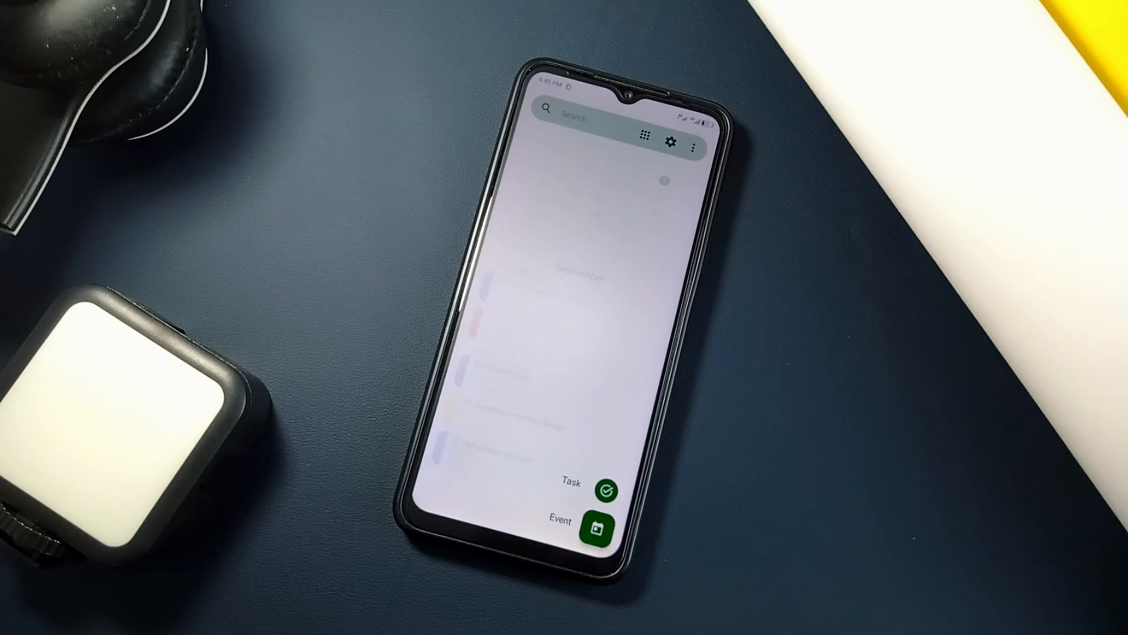
{"action": "left_click", "coordinate": [587, 482]}
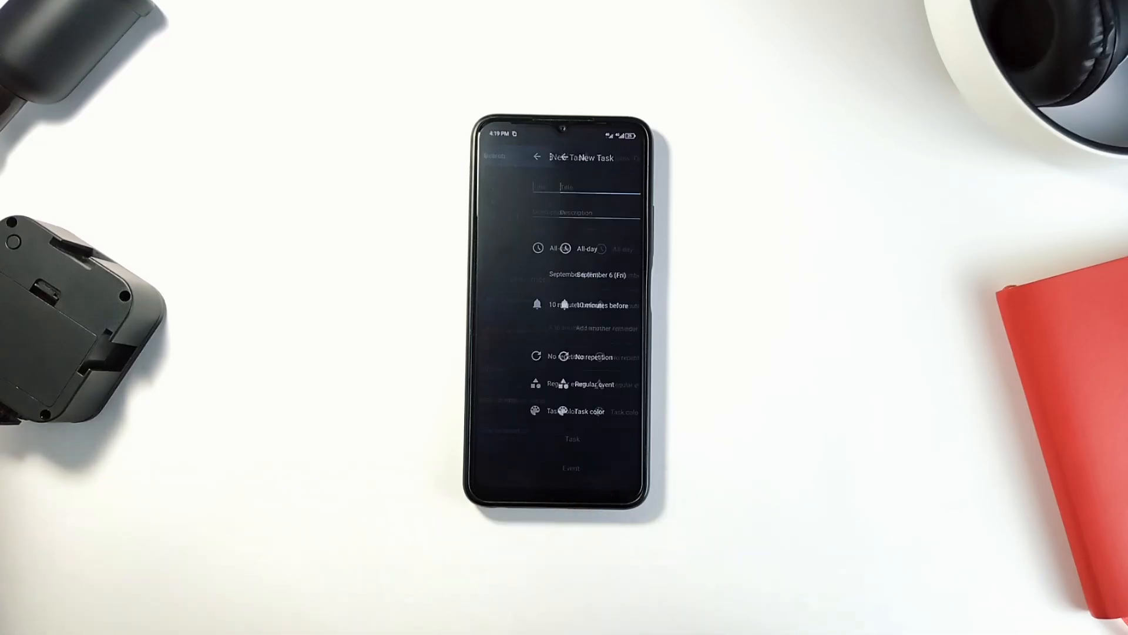
{"action": "left_click", "coordinate": [563, 185]}
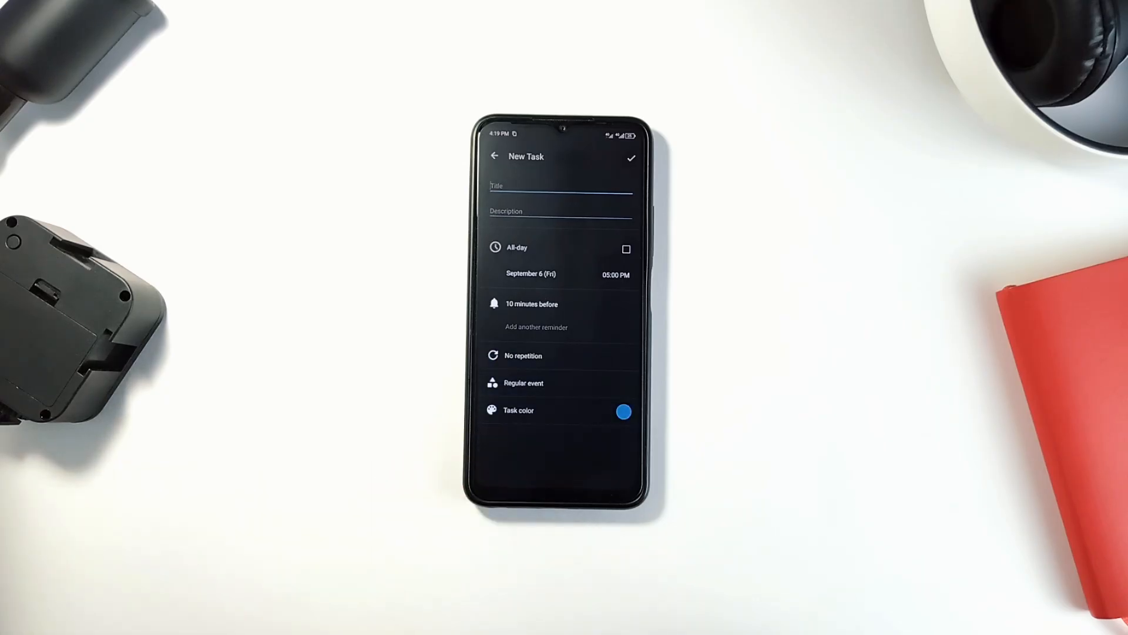
{"action": "left_click", "coordinate": [561, 186]}
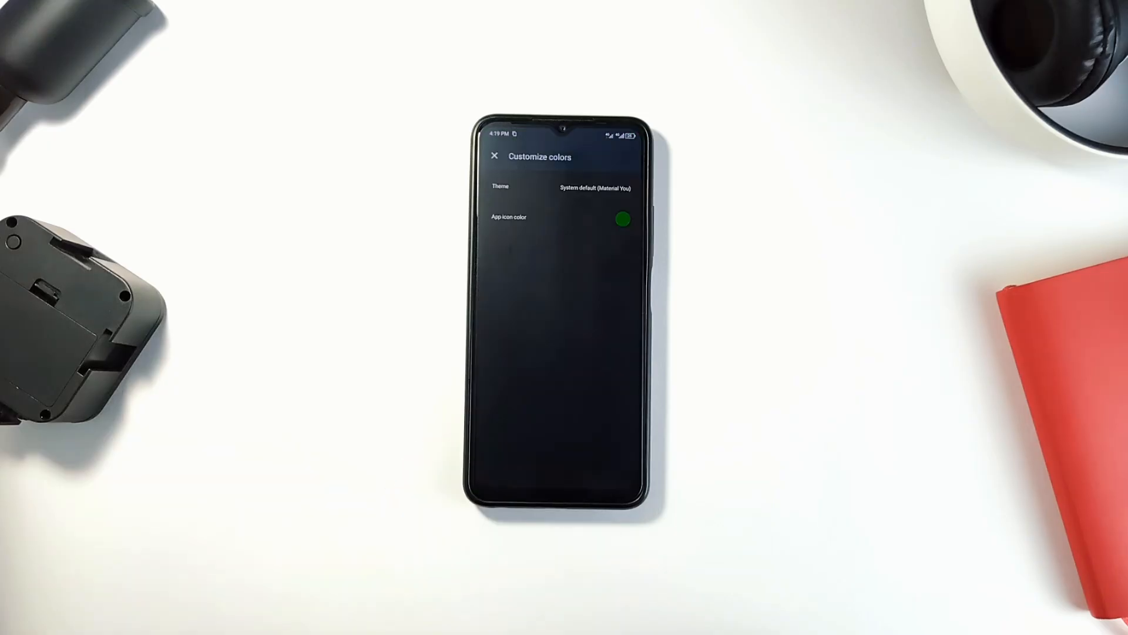
{"action": "left_click", "coordinate": [590, 188]}
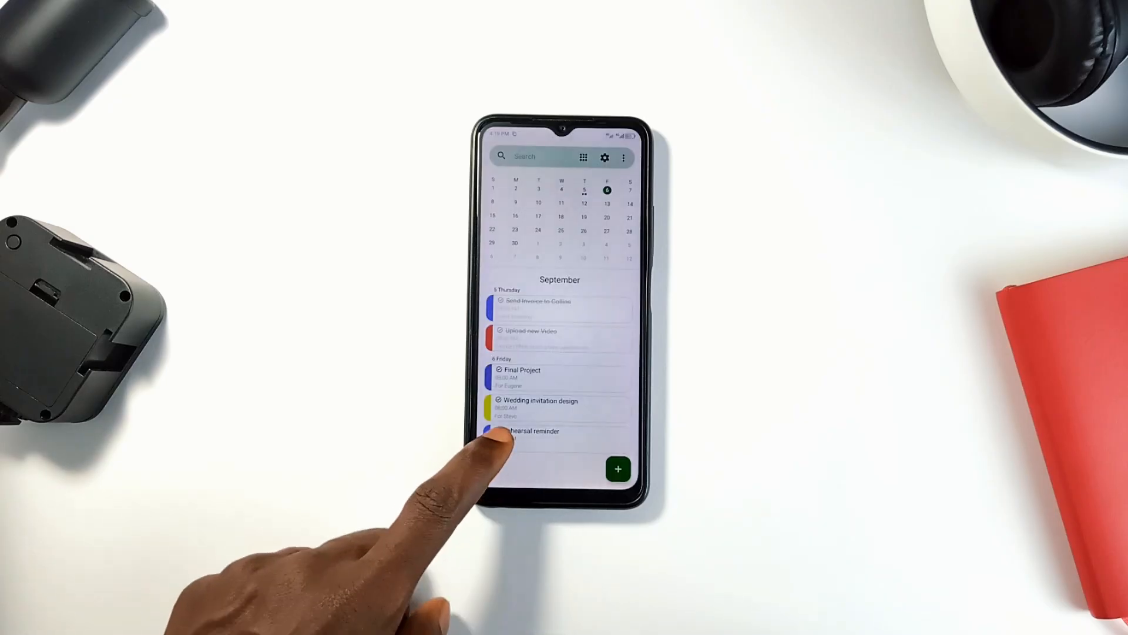
Step: Look at the Rehearsal reminder task and the Task/Event options, then open Customize colors
{"action": "left_click", "coordinate": [529, 430]}
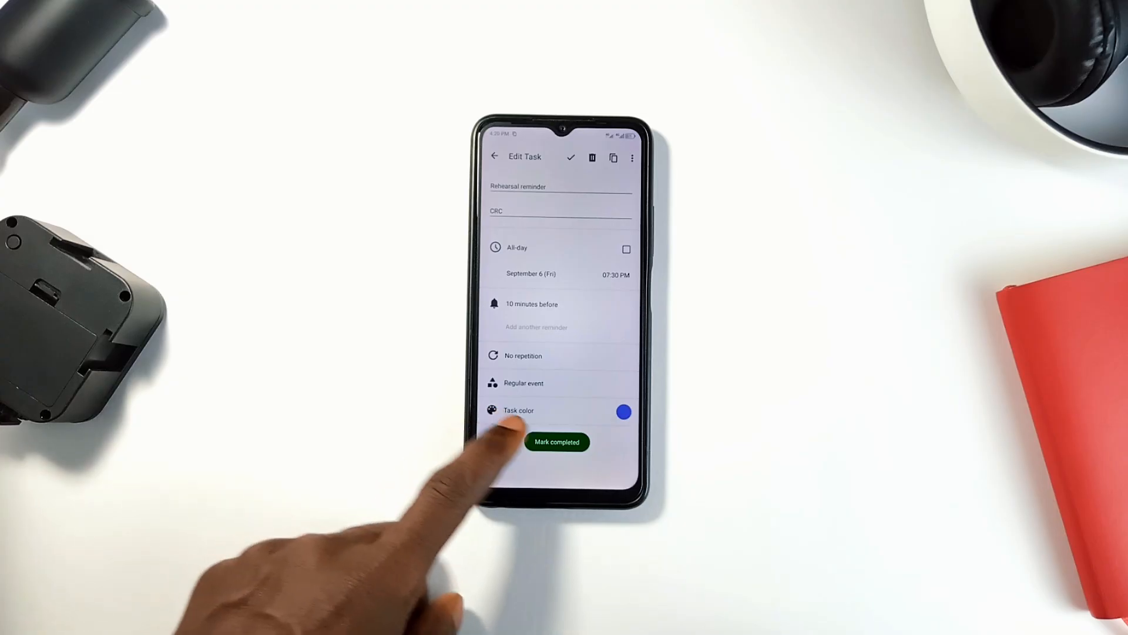
{"action": "left_click", "coordinate": [495, 157]}
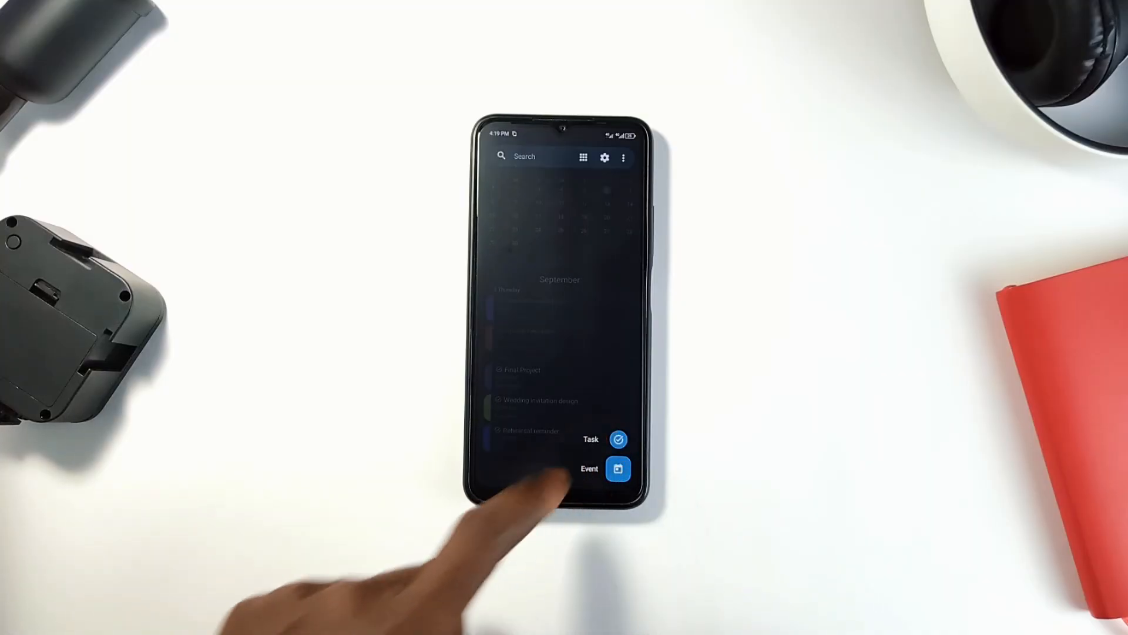
{"action": "left_click", "coordinate": [618, 440]}
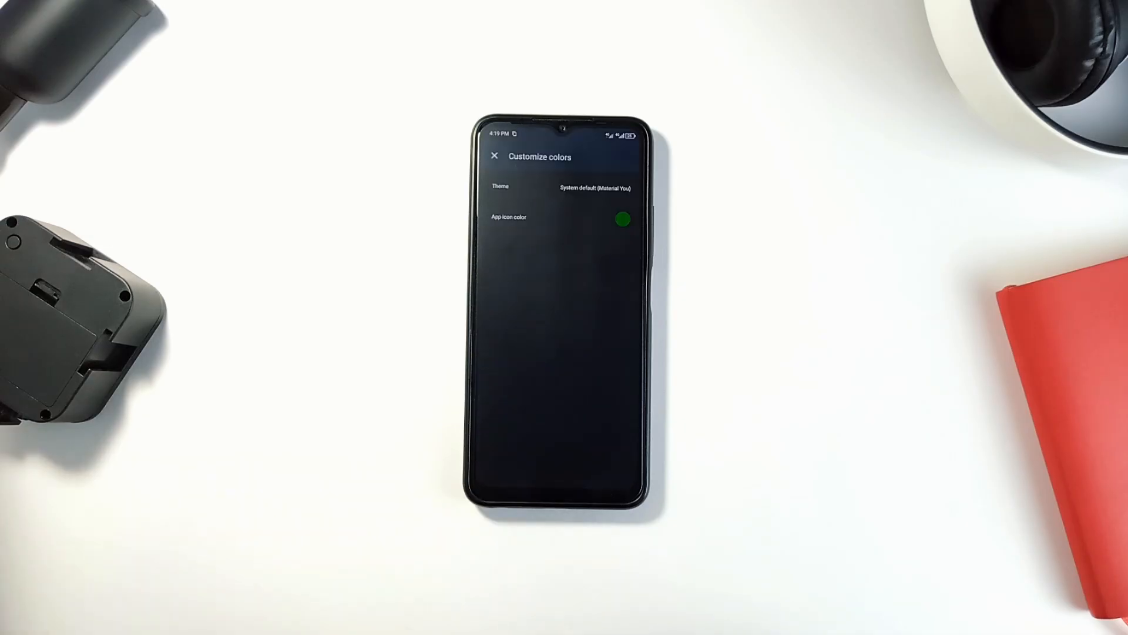
{"action": "left_click", "coordinate": [596, 188]}
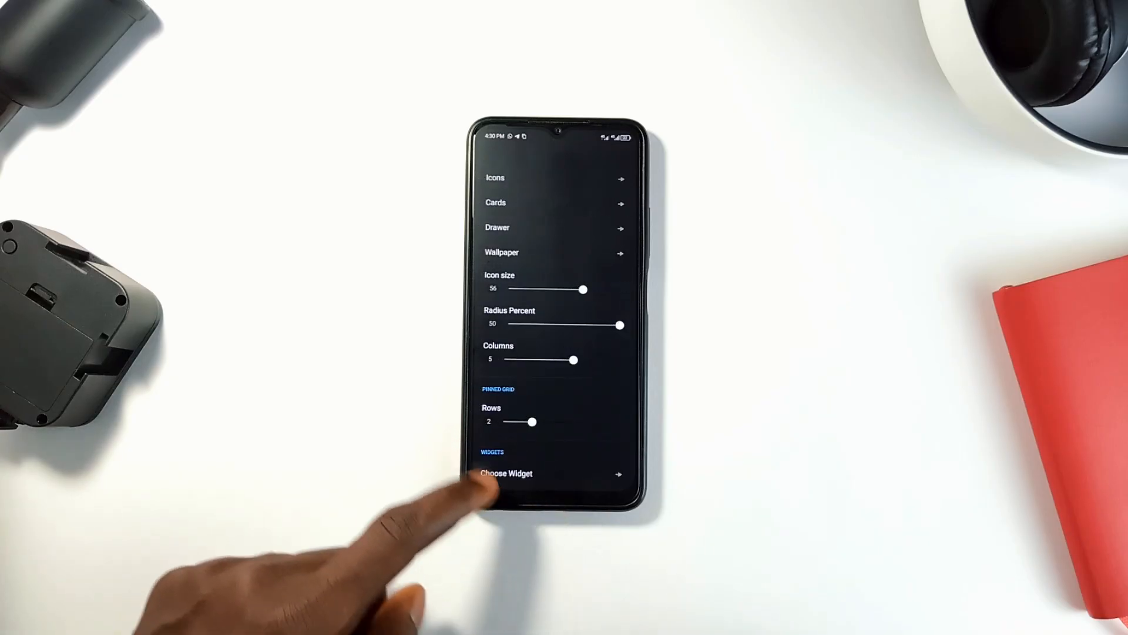
Step: Choose a widget for the Iron Launcher home screen from its settings
{"action": "left_click", "coordinate": [507, 474]}
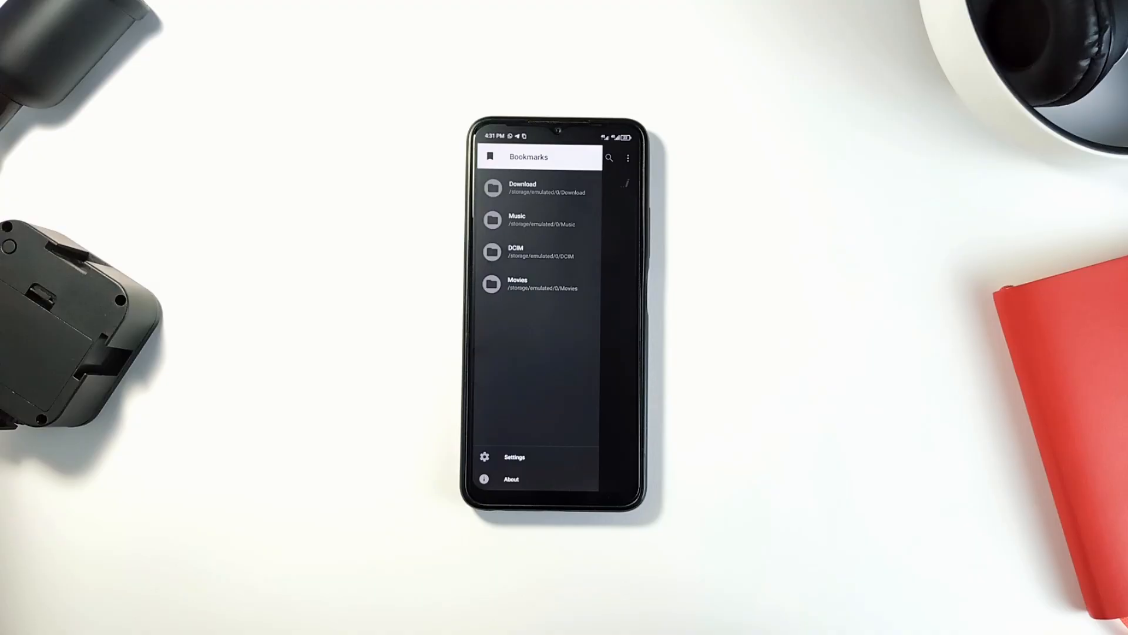
{"action": "left_click", "coordinate": [522, 188]}
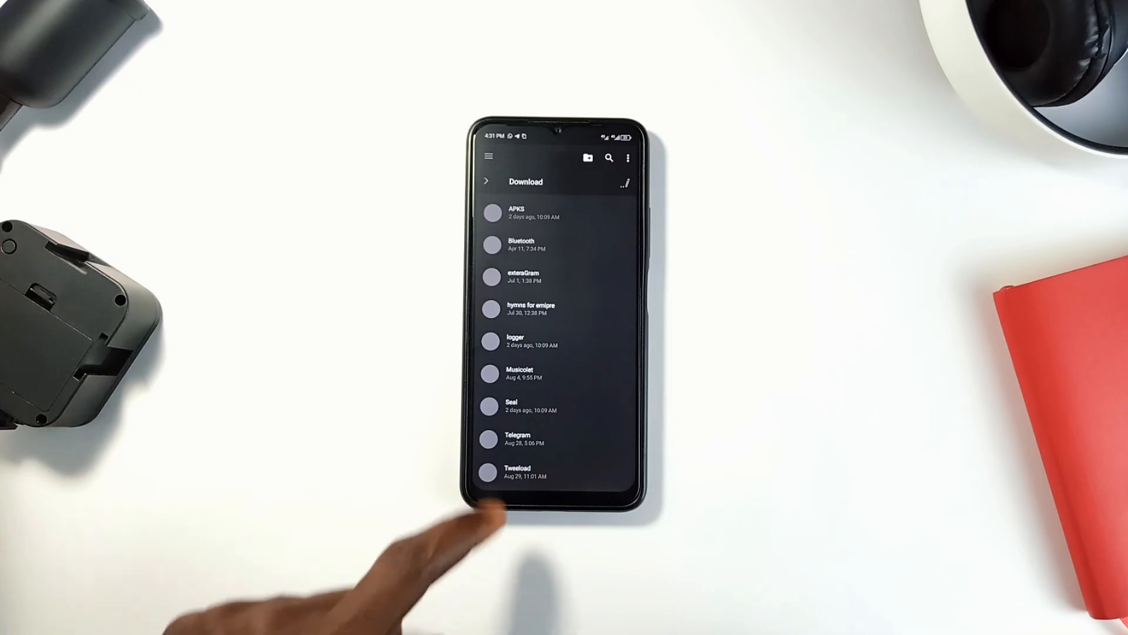
{"action": "left_click", "coordinate": [518, 437]}
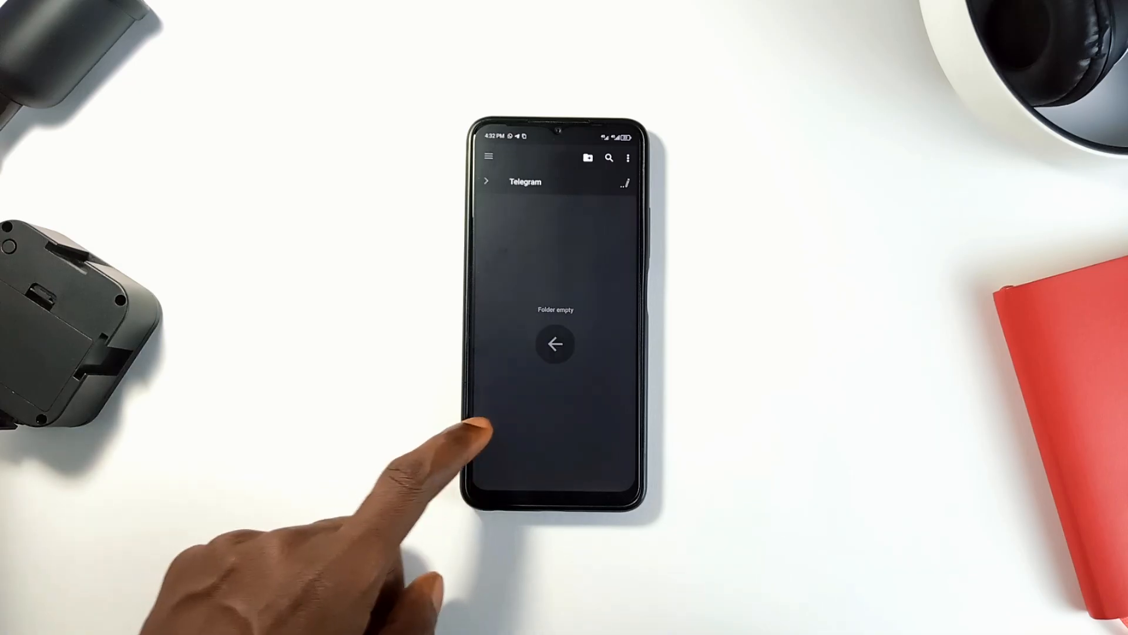
{"action": "left_click", "coordinate": [555, 343]}
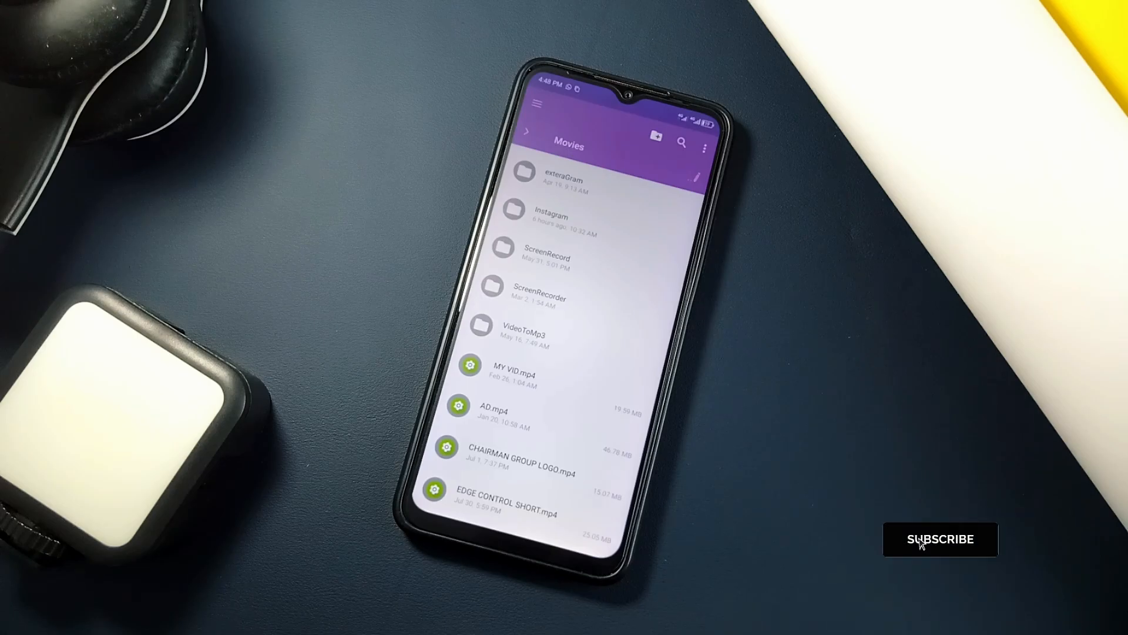
{"action": "left_click", "coordinate": [941, 539]}
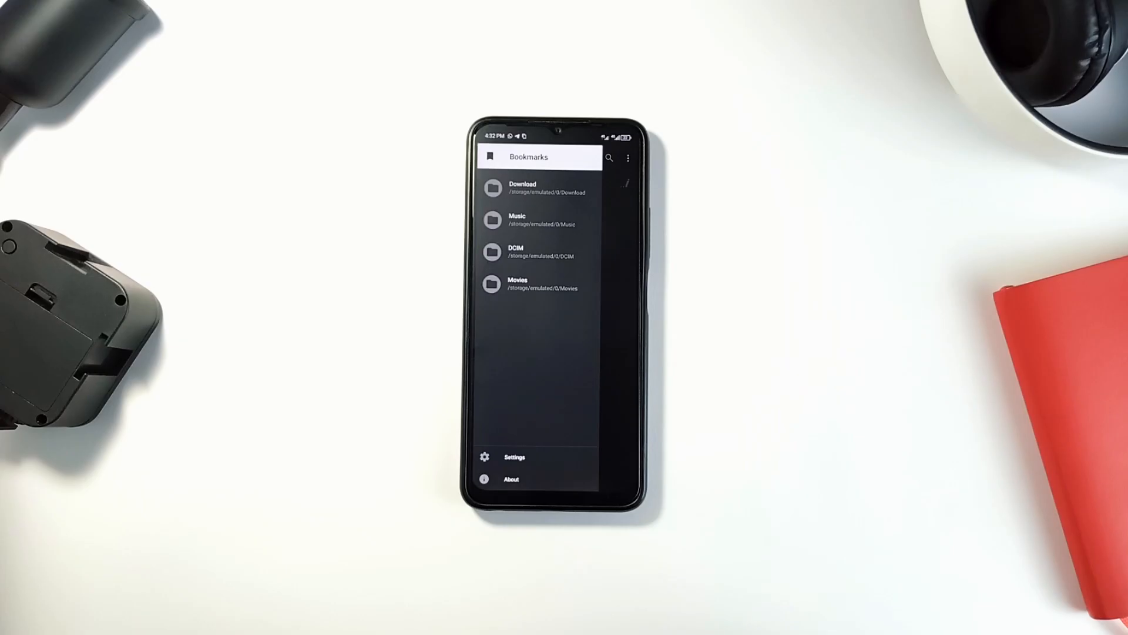
Step: Visit DIR settings, then browse from Download into Musicolet and back to Download
{"action": "left_click", "coordinate": [515, 458]}
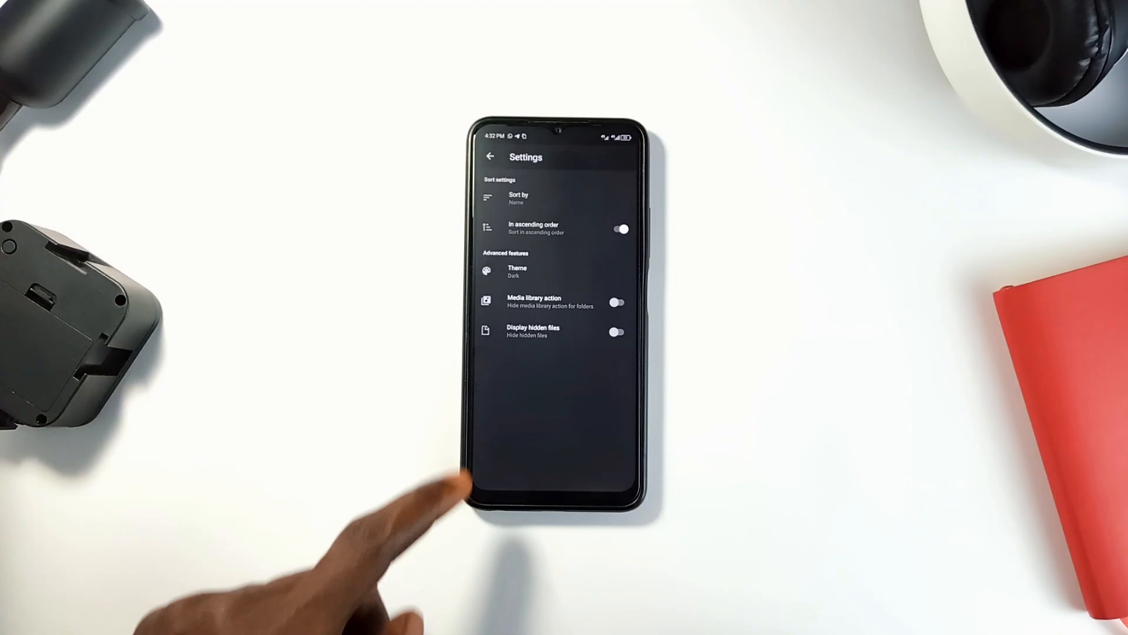
{"action": "left_click", "coordinate": [490, 157]}
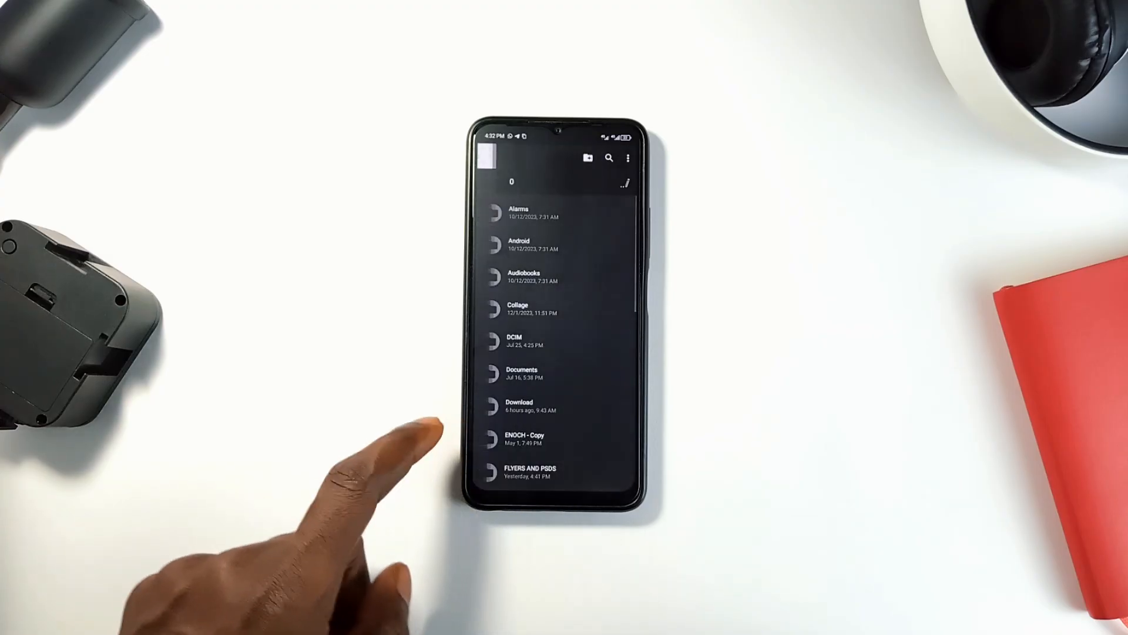
{"action": "left_click", "coordinate": [519, 405]}
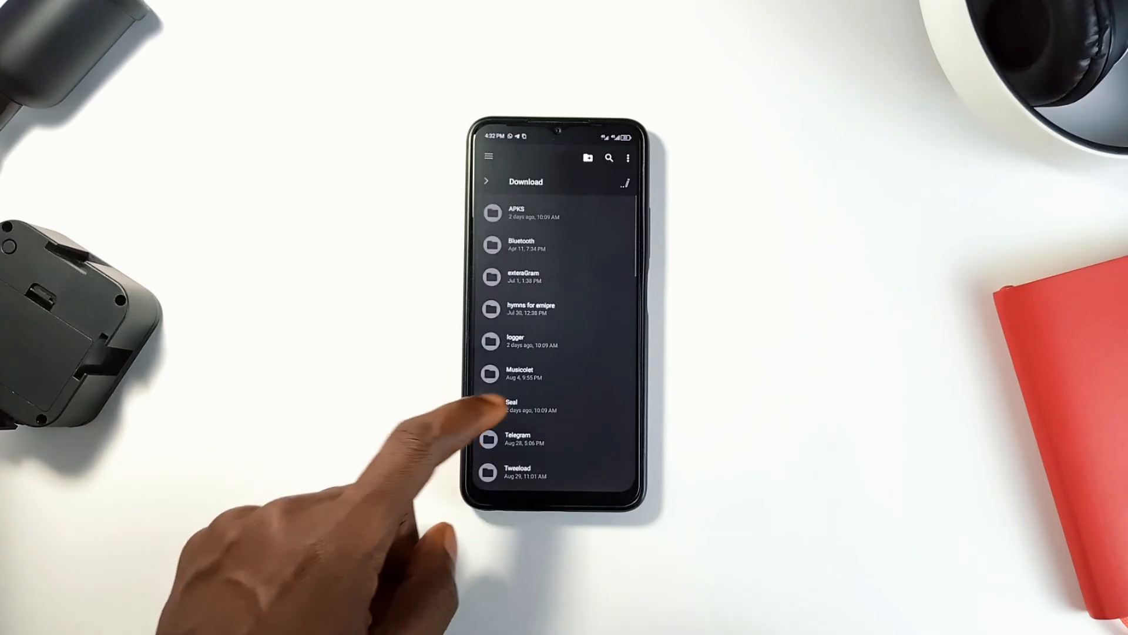
{"action": "left_click", "coordinate": [520, 374]}
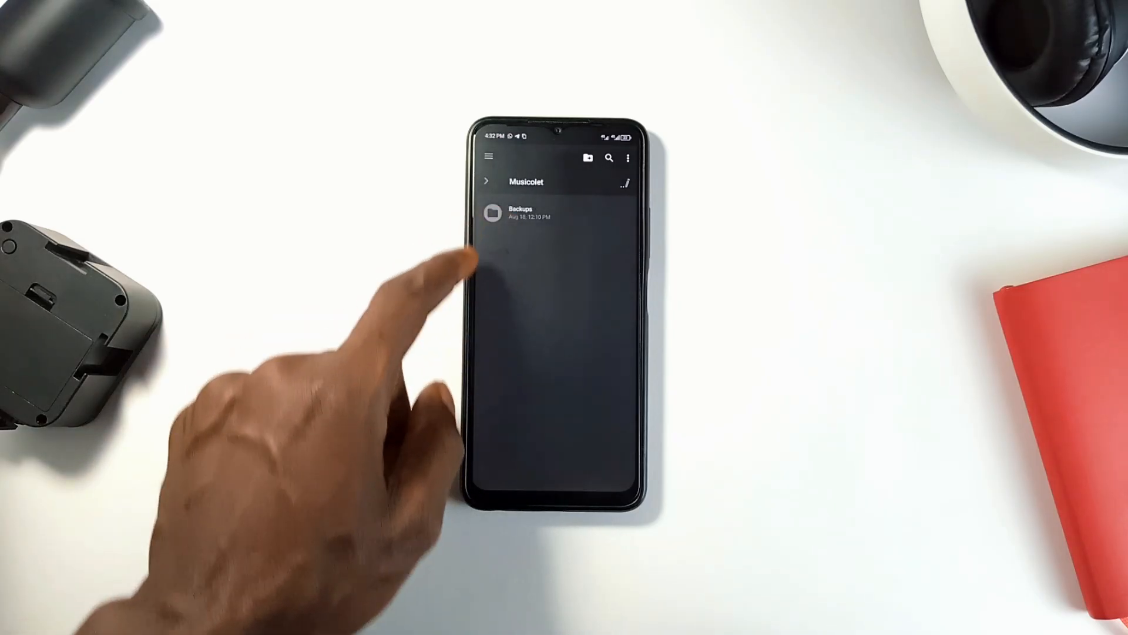
{"action": "left_click", "coordinate": [520, 212]}
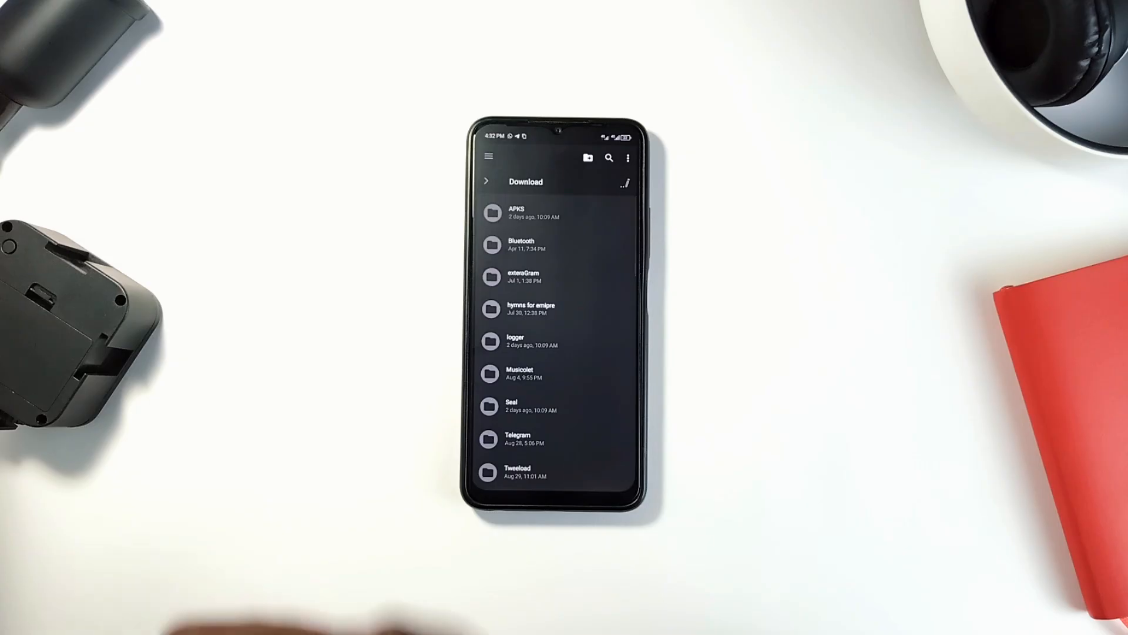
{"action": "left_click", "coordinate": [587, 158]}
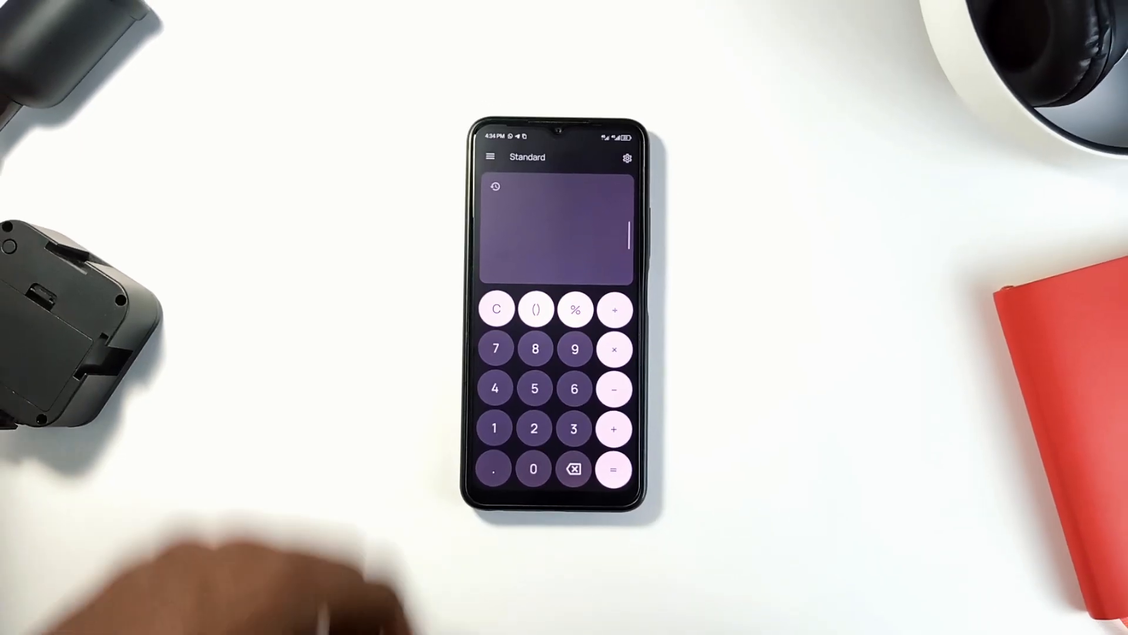
Step: Switch Mint Calculator from Standard to the Date calculator via the navigation drawer
{"action": "left_click", "coordinate": [491, 157]}
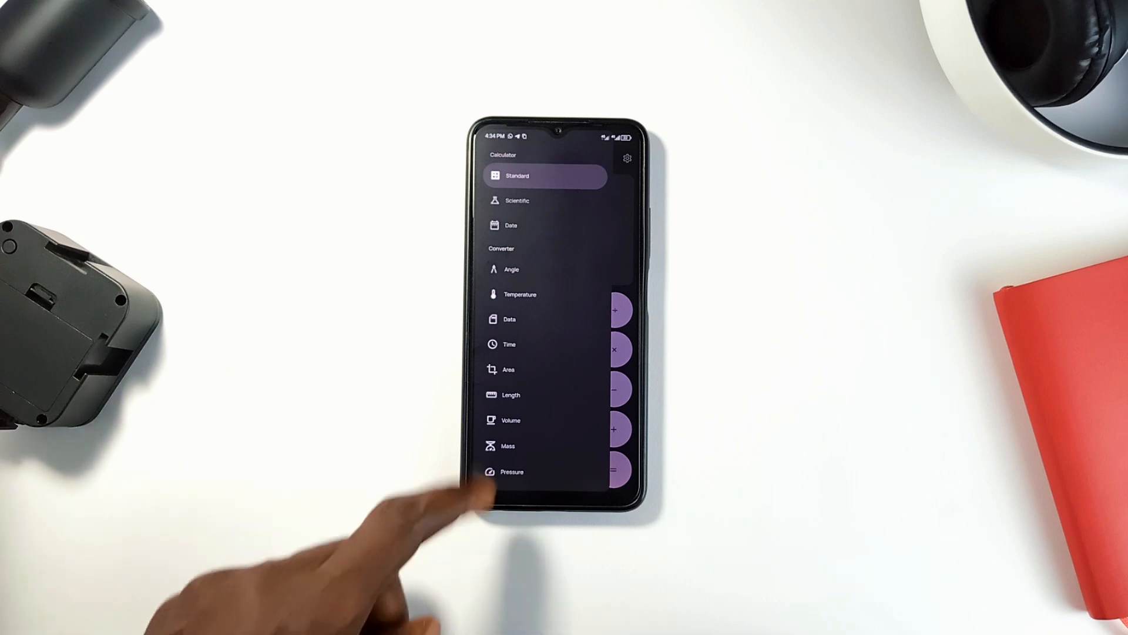
{"action": "left_click", "coordinate": [510, 420]}
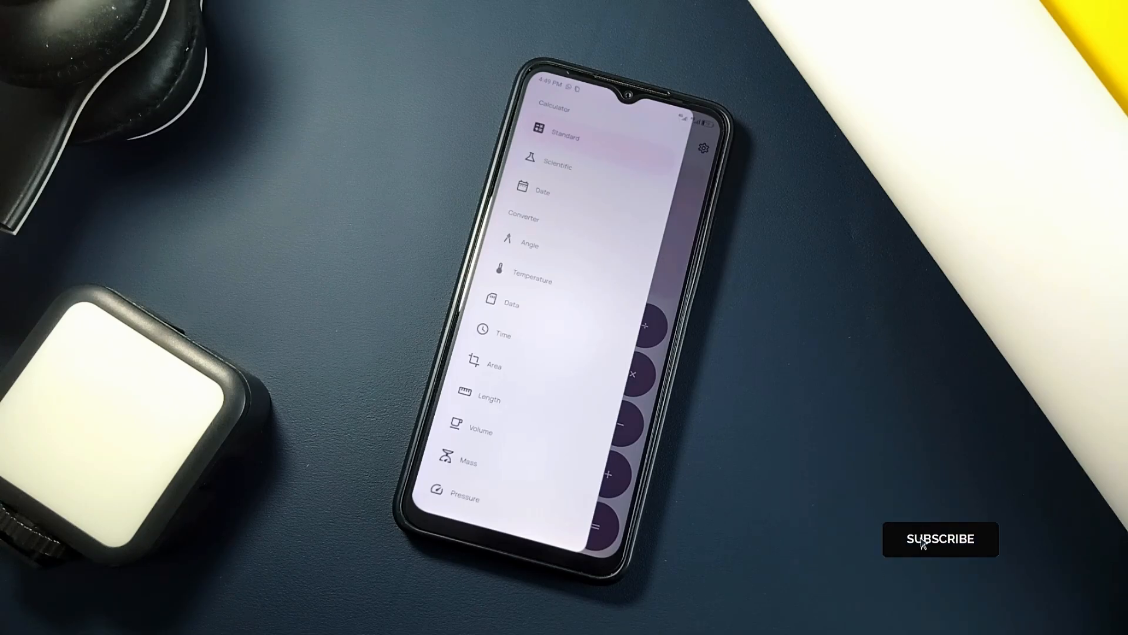
{"action": "left_click", "coordinate": [941, 539]}
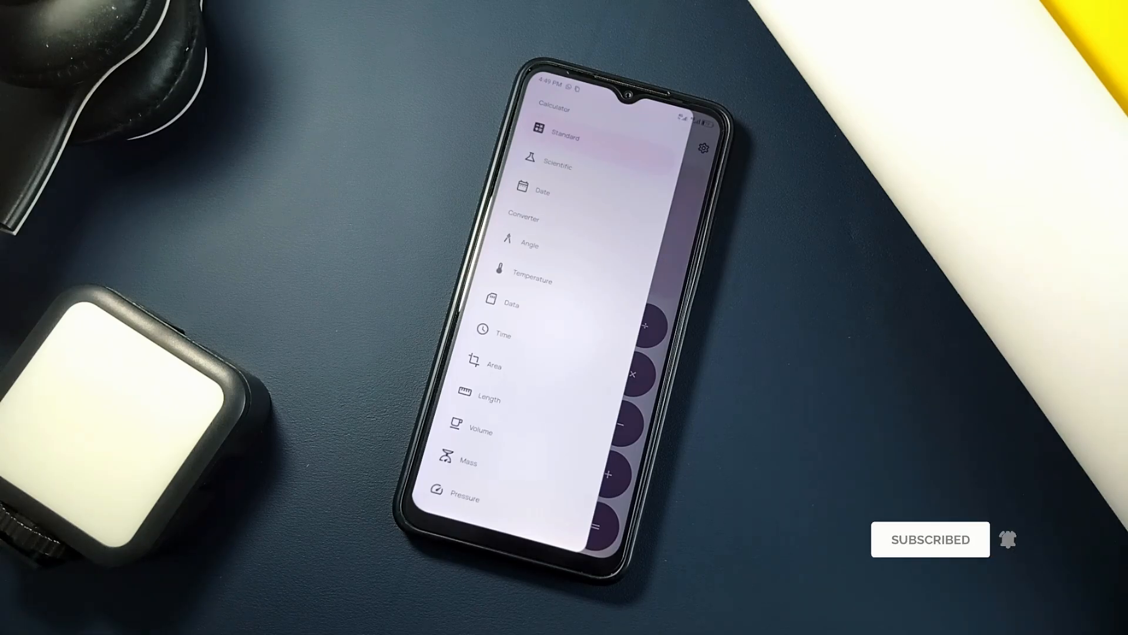
{"action": "left_click", "coordinate": [466, 498]}
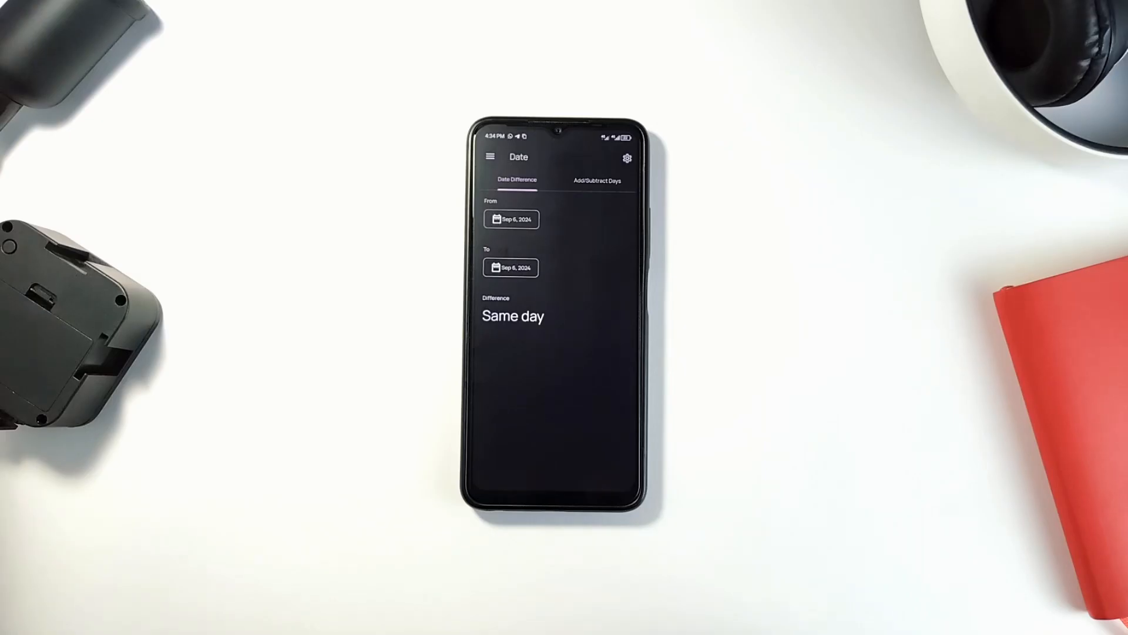
Step: Set the From date to September 1, 2024, giving a 5-day difference
{"action": "left_click", "coordinate": [511, 219]}
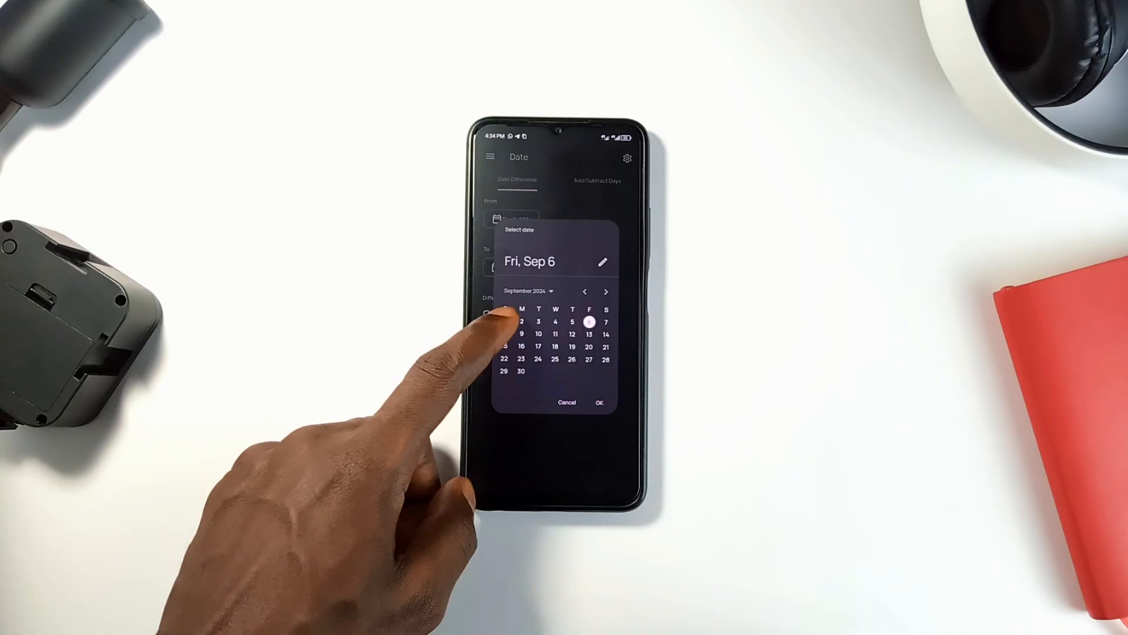
{"action": "left_click", "coordinate": [603, 401]}
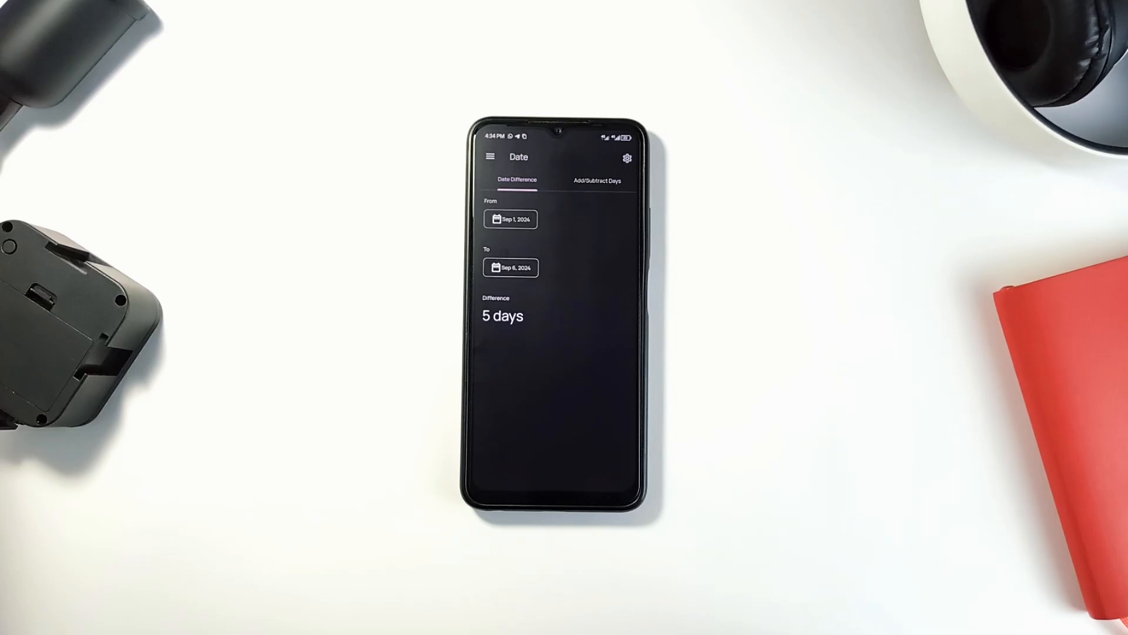
{"action": "left_click", "coordinate": [595, 179]}
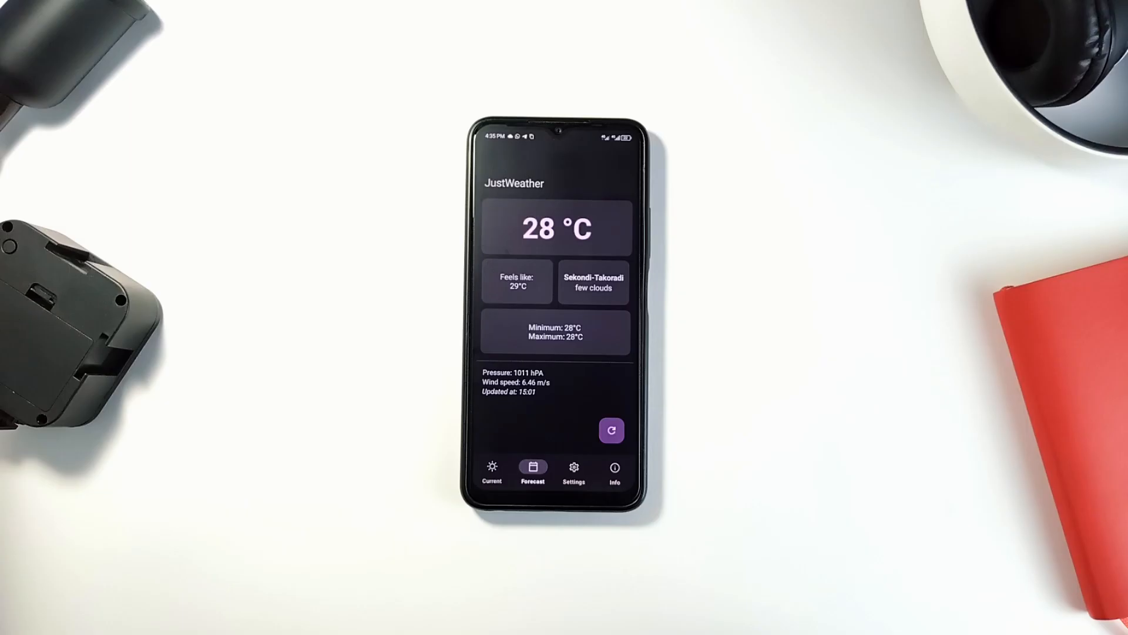
Step: Refresh JustWeather to 26 °C, toggle Settings and Current, then show the Forecast list
{"action": "left_click", "coordinate": [612, 430]}
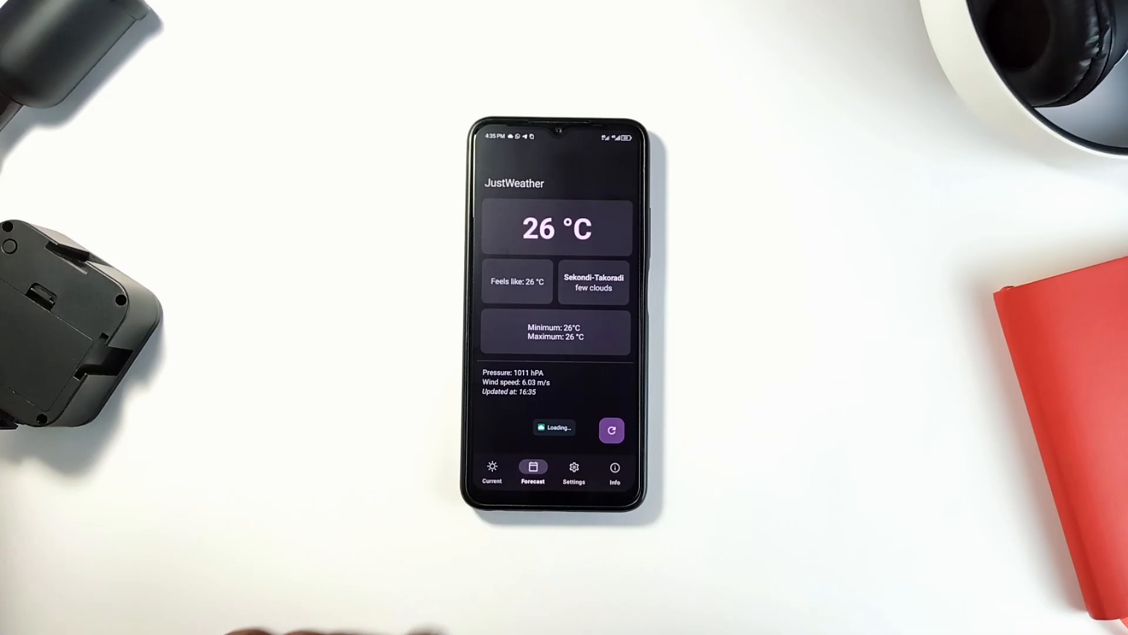
{"action": "left_click", "coordinate": [574, 471]}
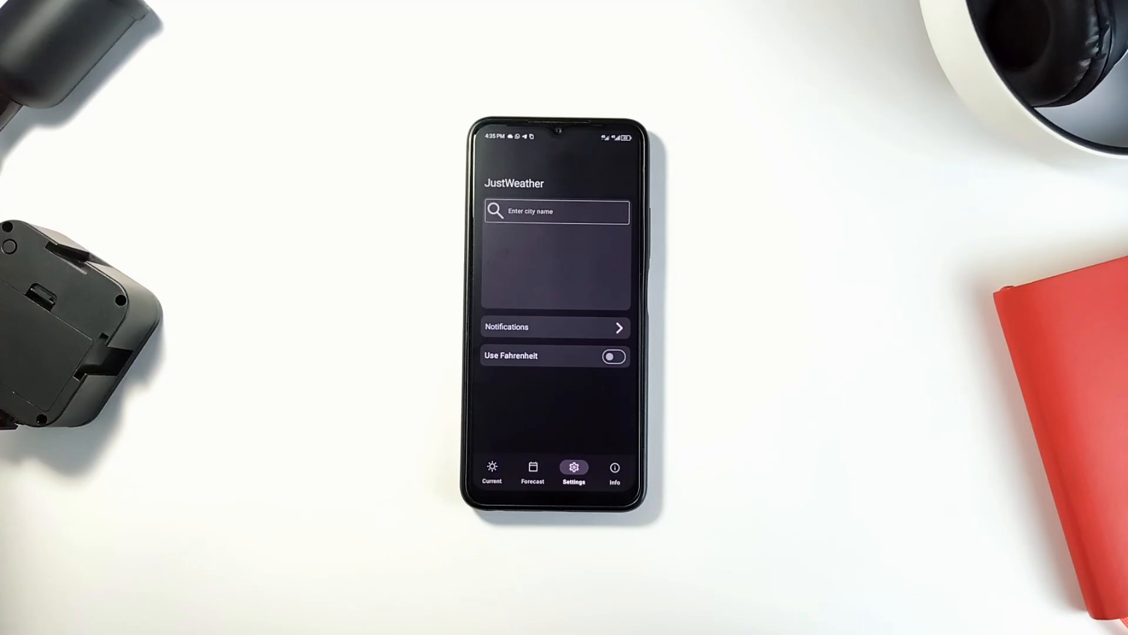
{"action": "left_click", "coordinate": [491, 471]}
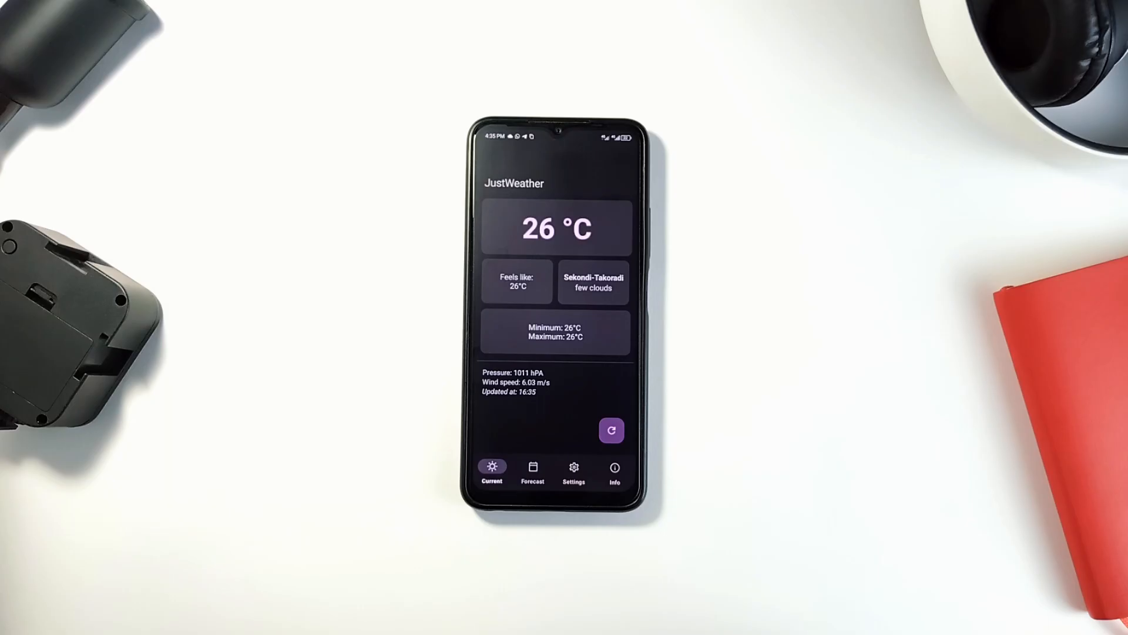
{"action": "left_click", "coordinate": [532, 471]}
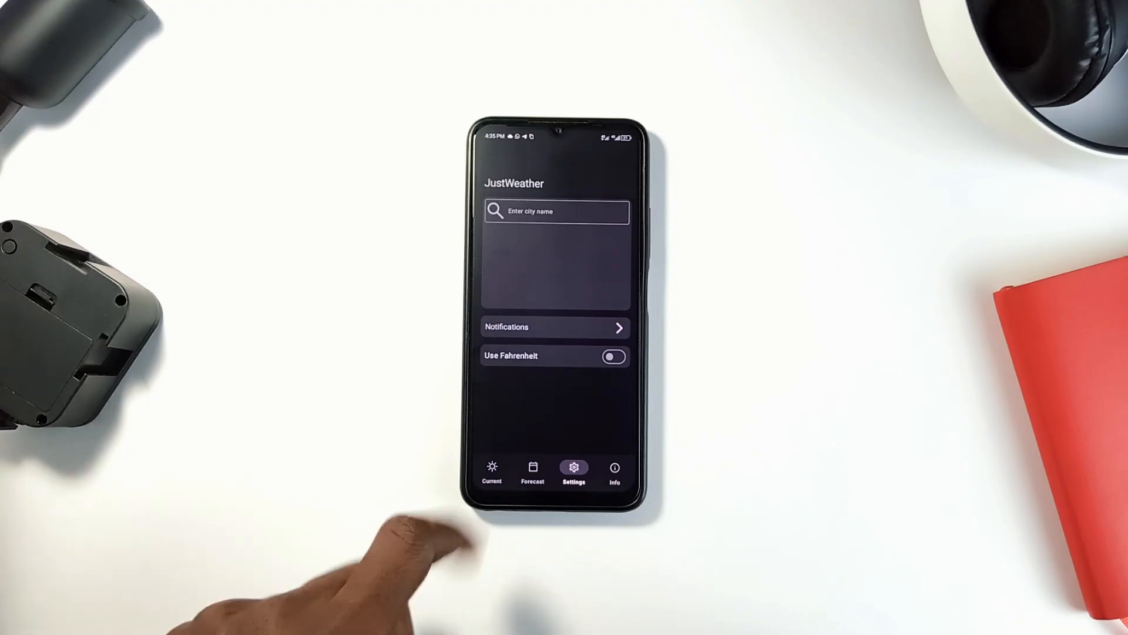
{"action": "left_click", "coordinate": [491, 472]}
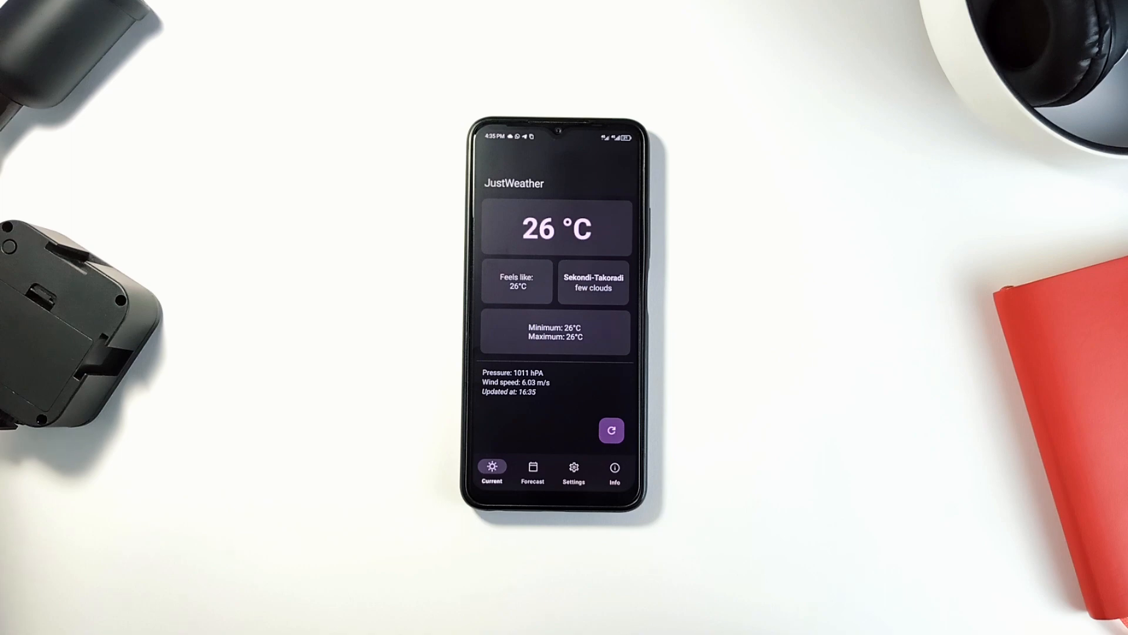
{"action": "left_click", "coordinate": [532, 471]}
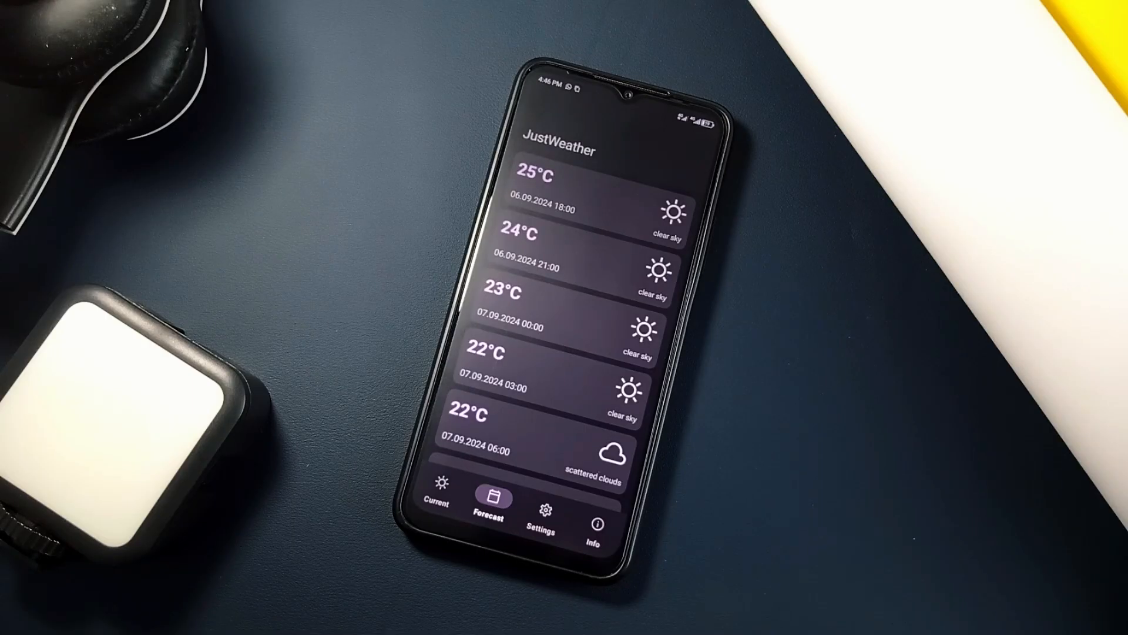